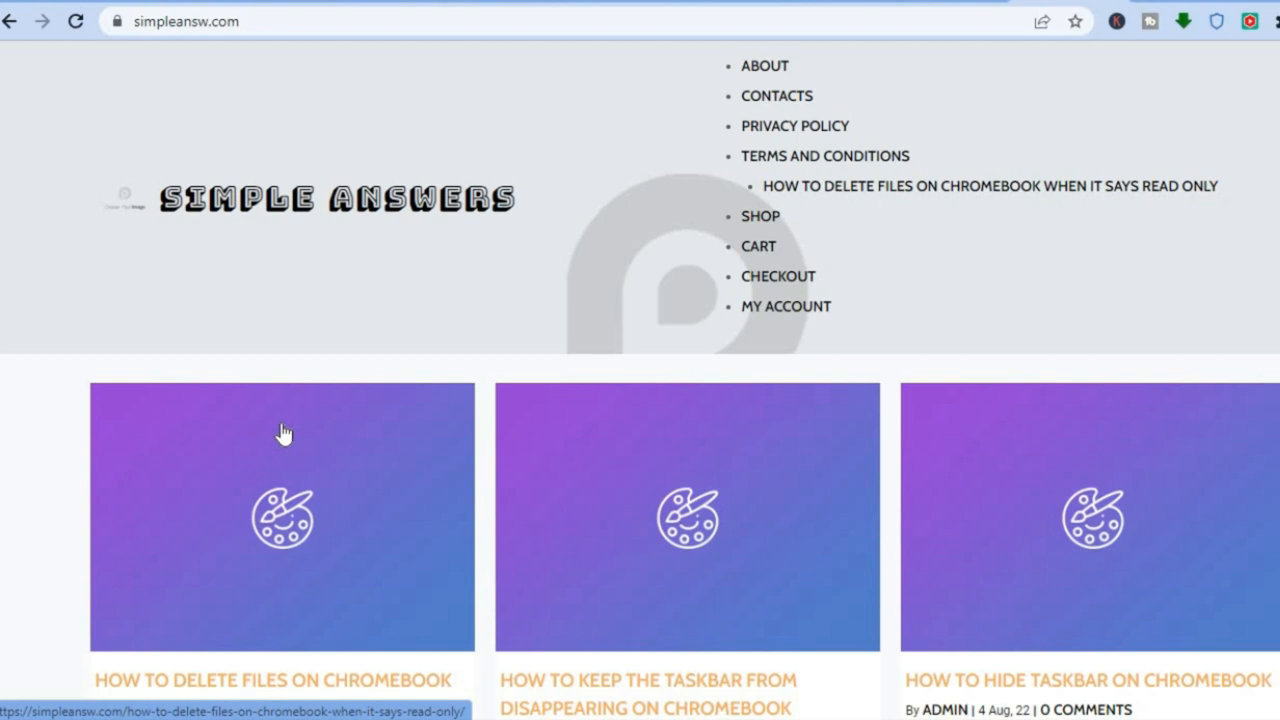
mouse_move(583, 160)
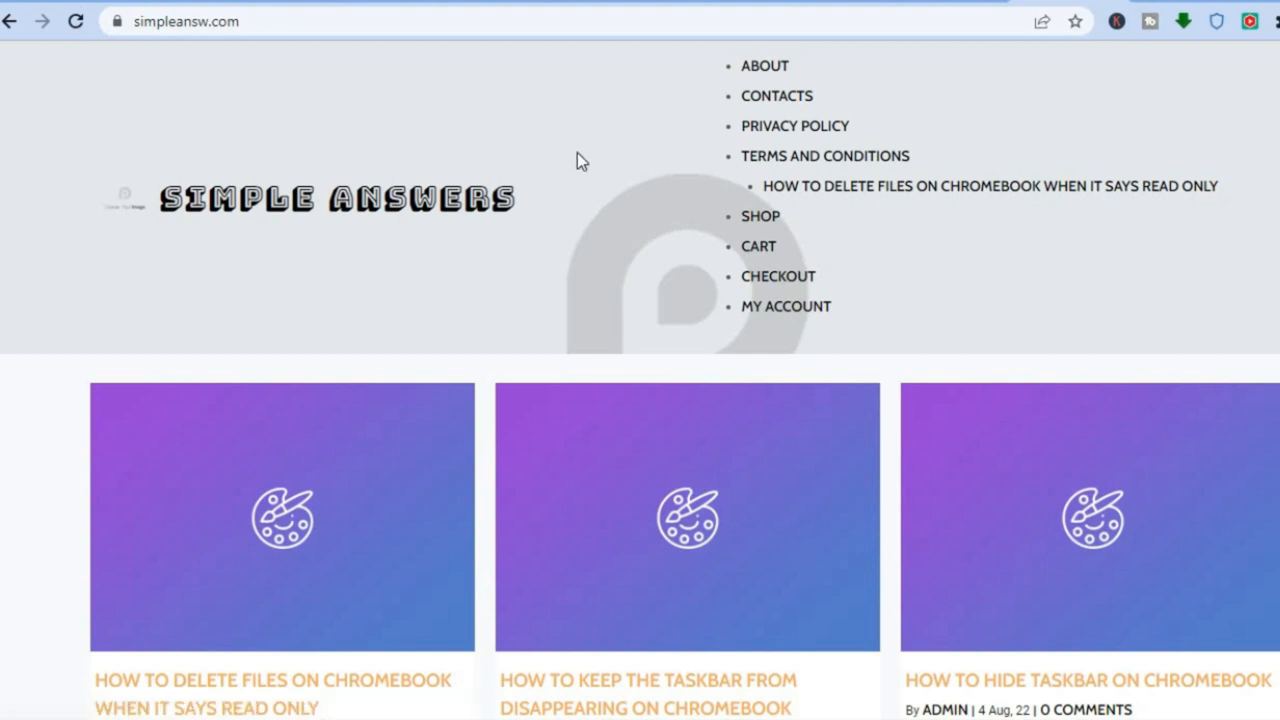
mouse_move(533, 163)
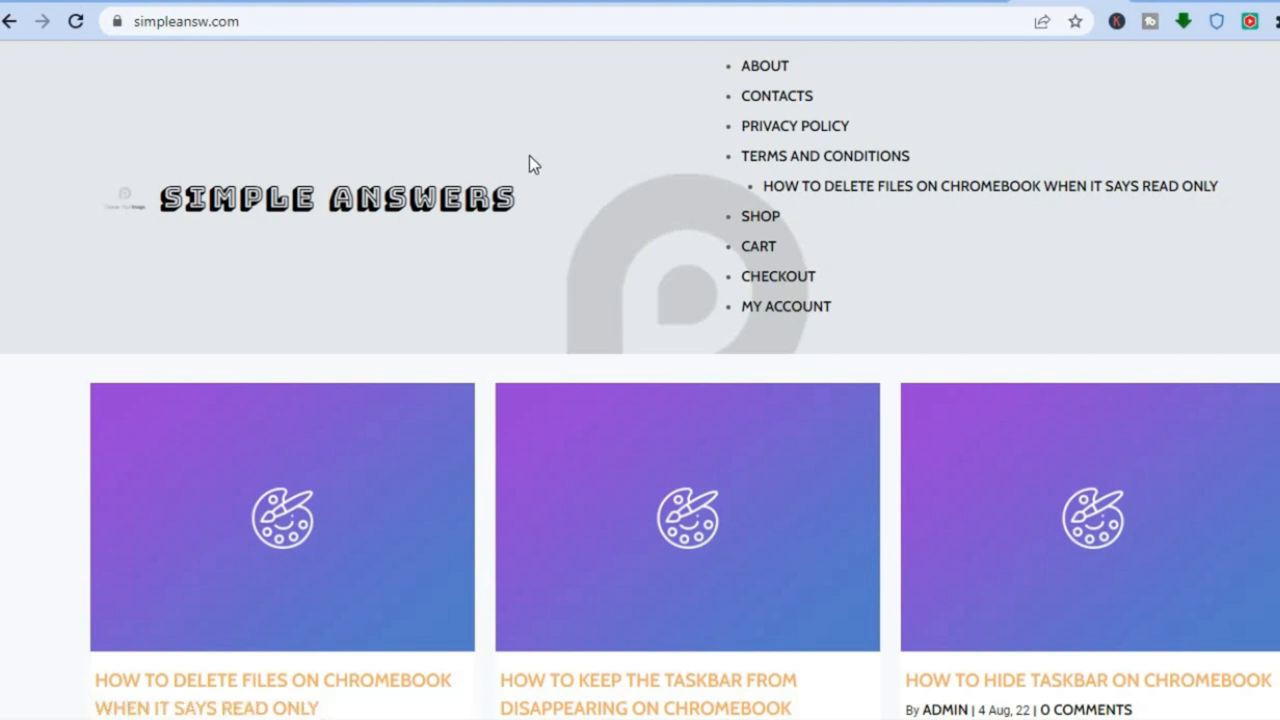
mouse_move(638, 127)
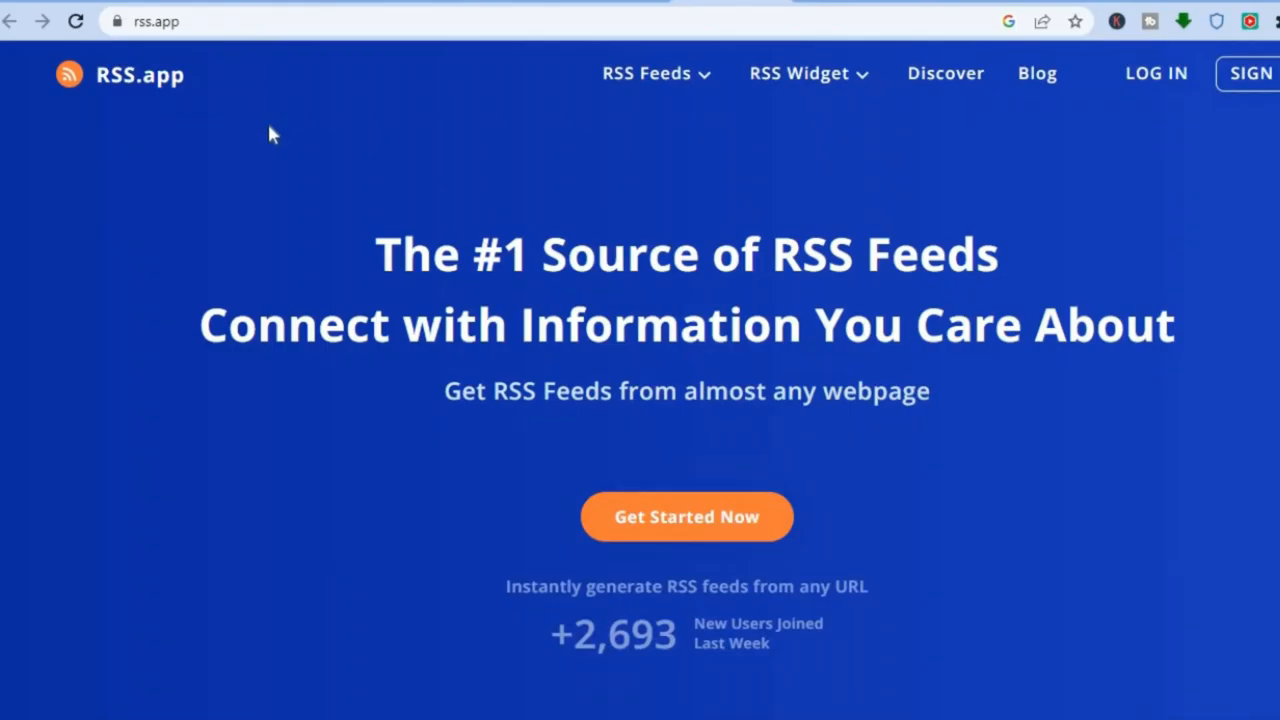
mouse_move(195, 75)
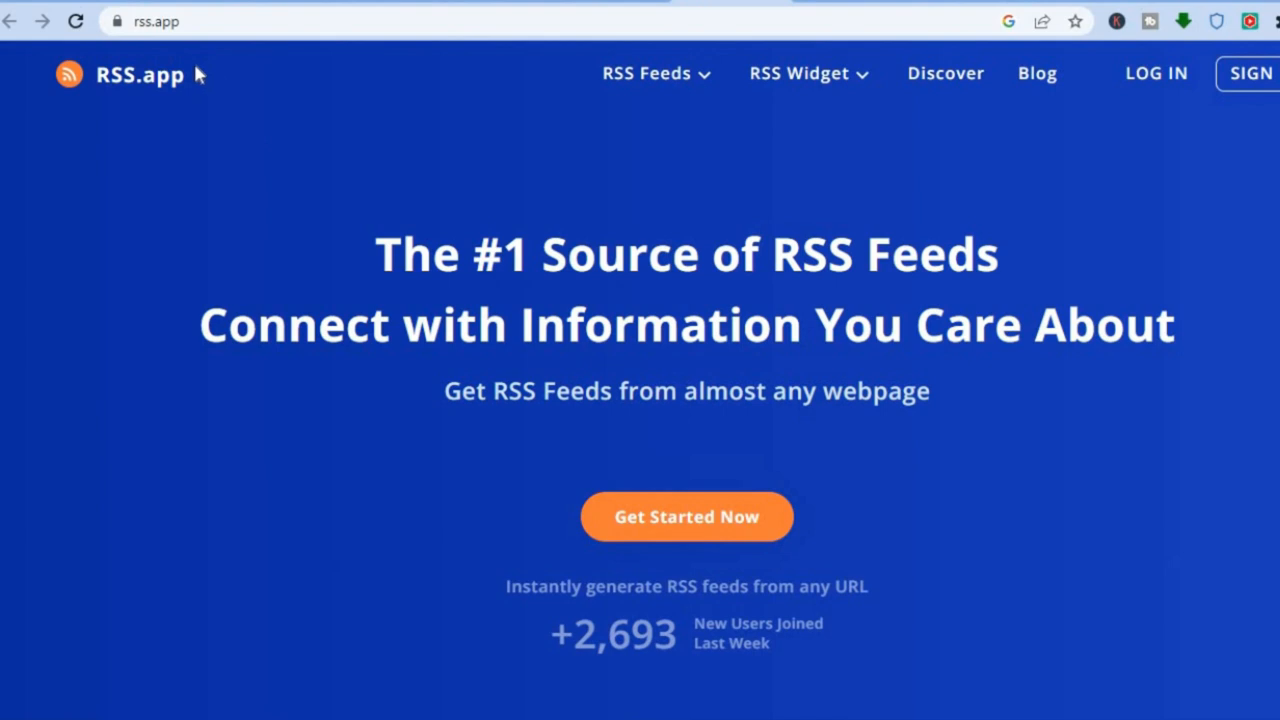
mouse_move(305, 154)
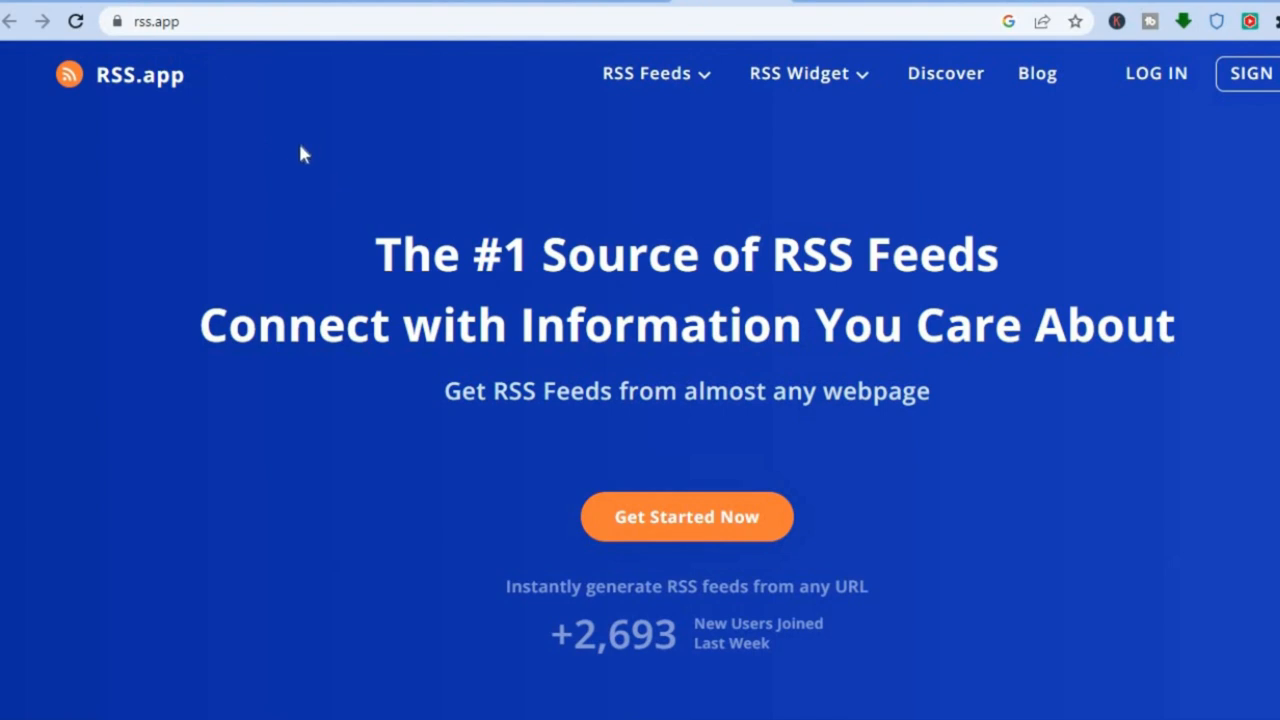
mouse_move(615, 175)
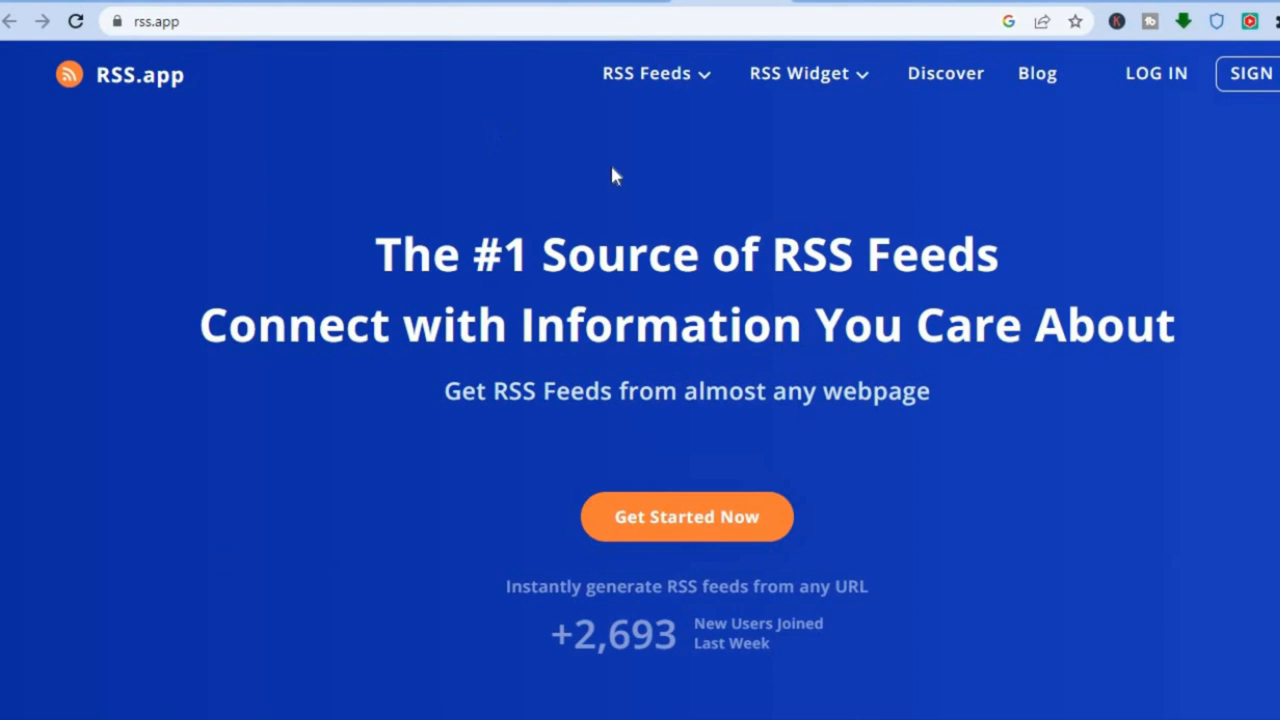
Show the RSS Feeds menu listing RSS Generator, RSS Builder and YouTube feed types
left_click(646, 73)
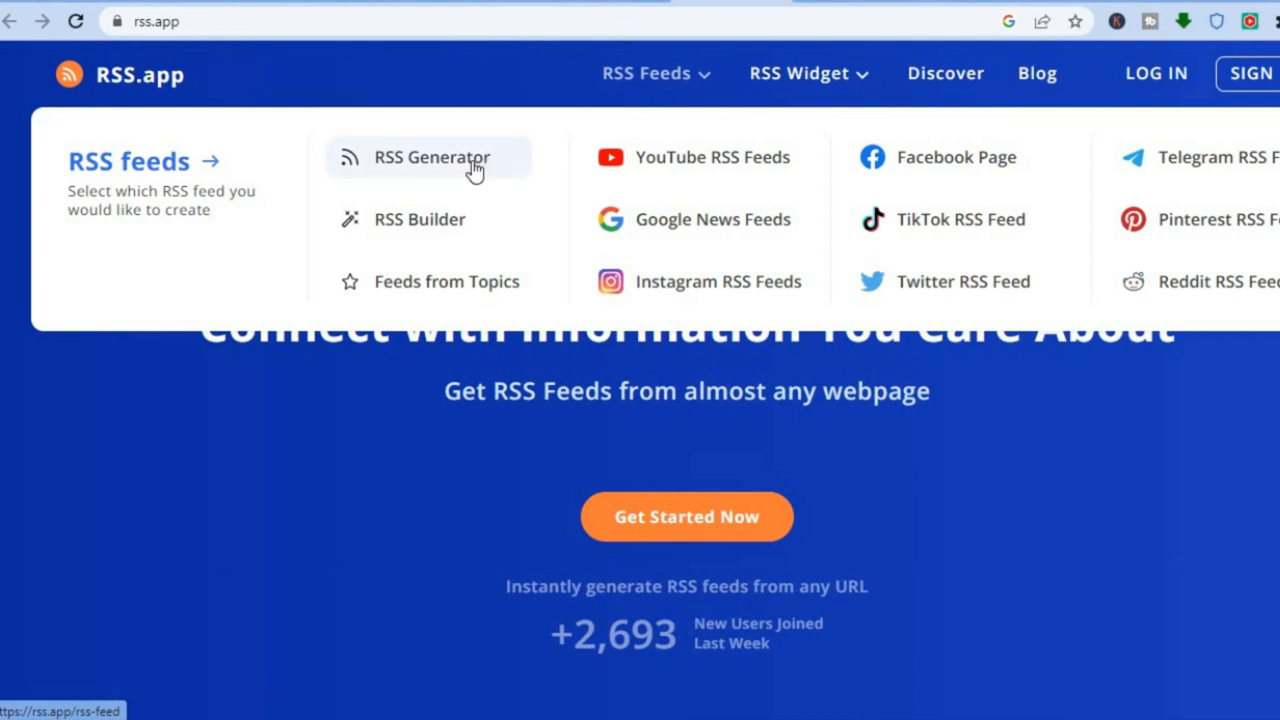
mouse_move(884, 7)
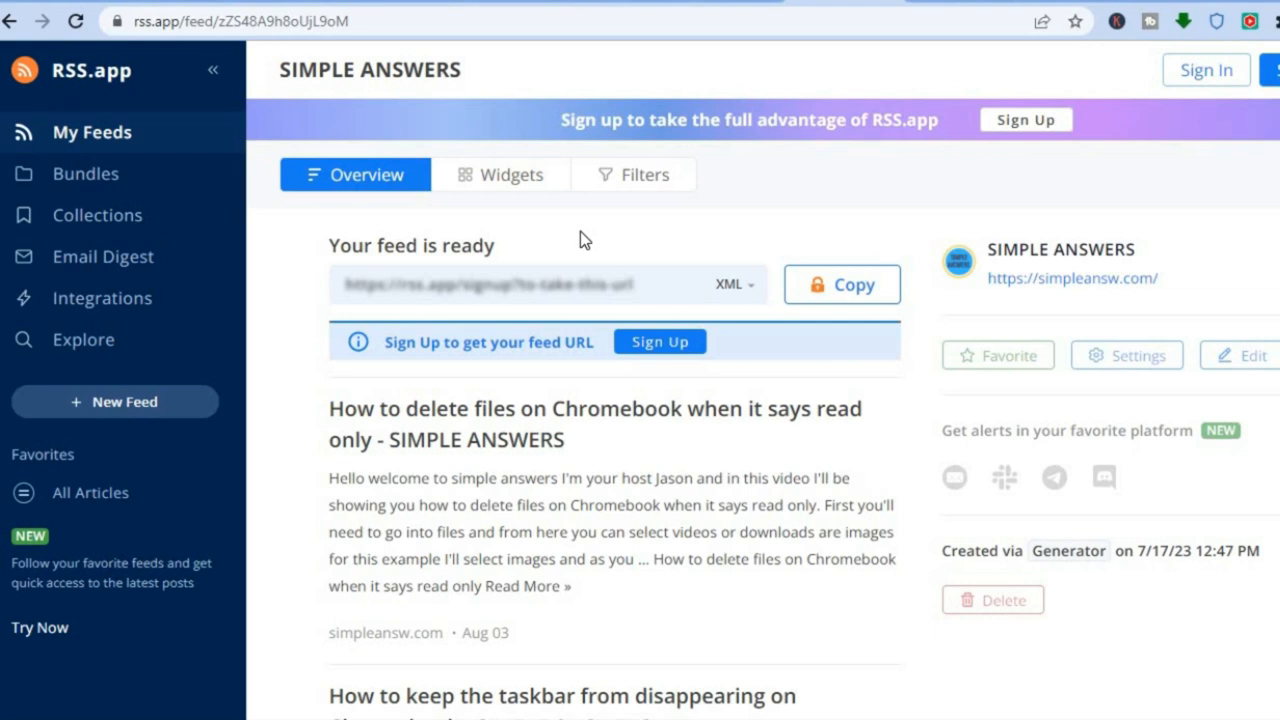
mouse_move(567, 288)
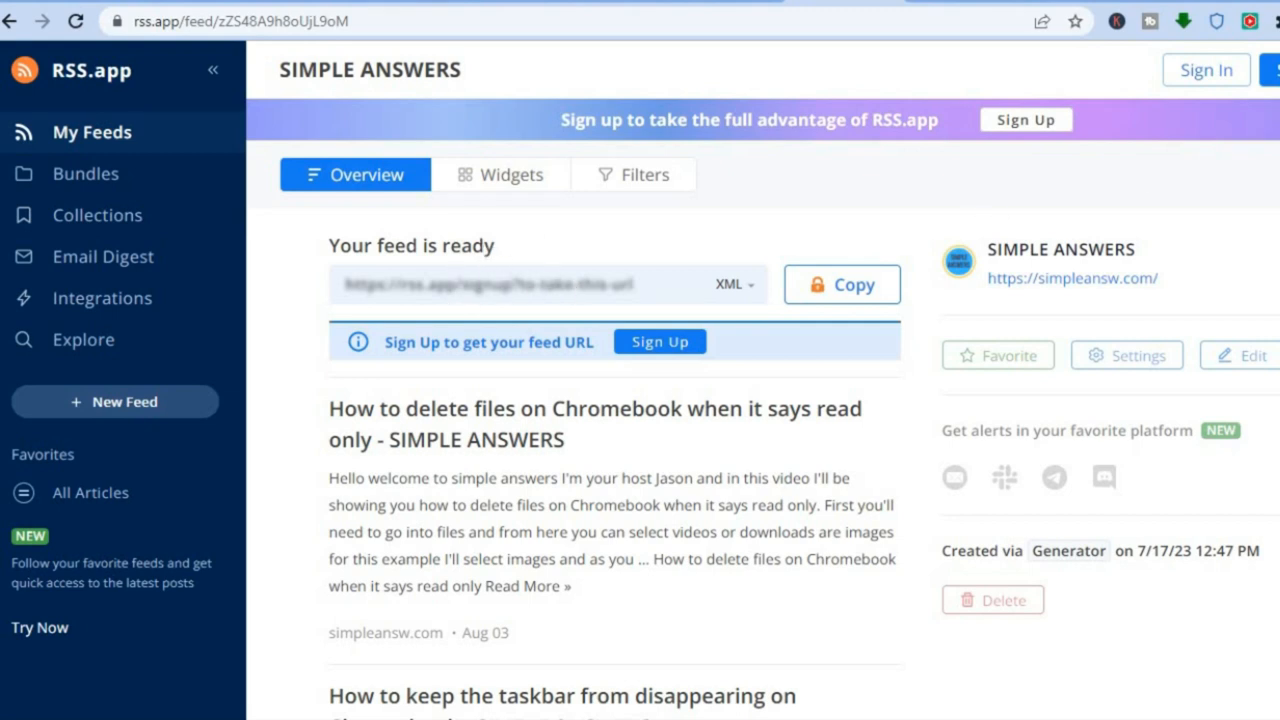
Start signing up to unlock the locked SIMPLE ANSWERS feed URL generated from simpleansw.com
scroll("down", 3)
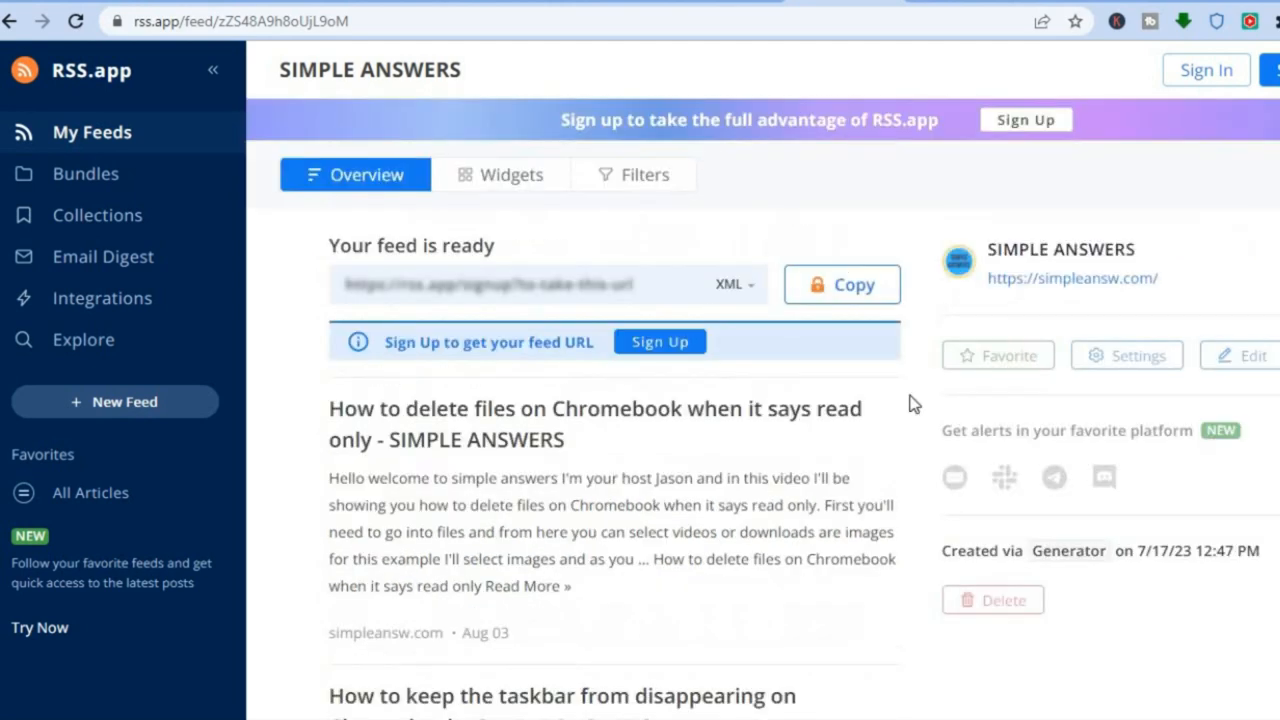
mouse_move(660, 341)
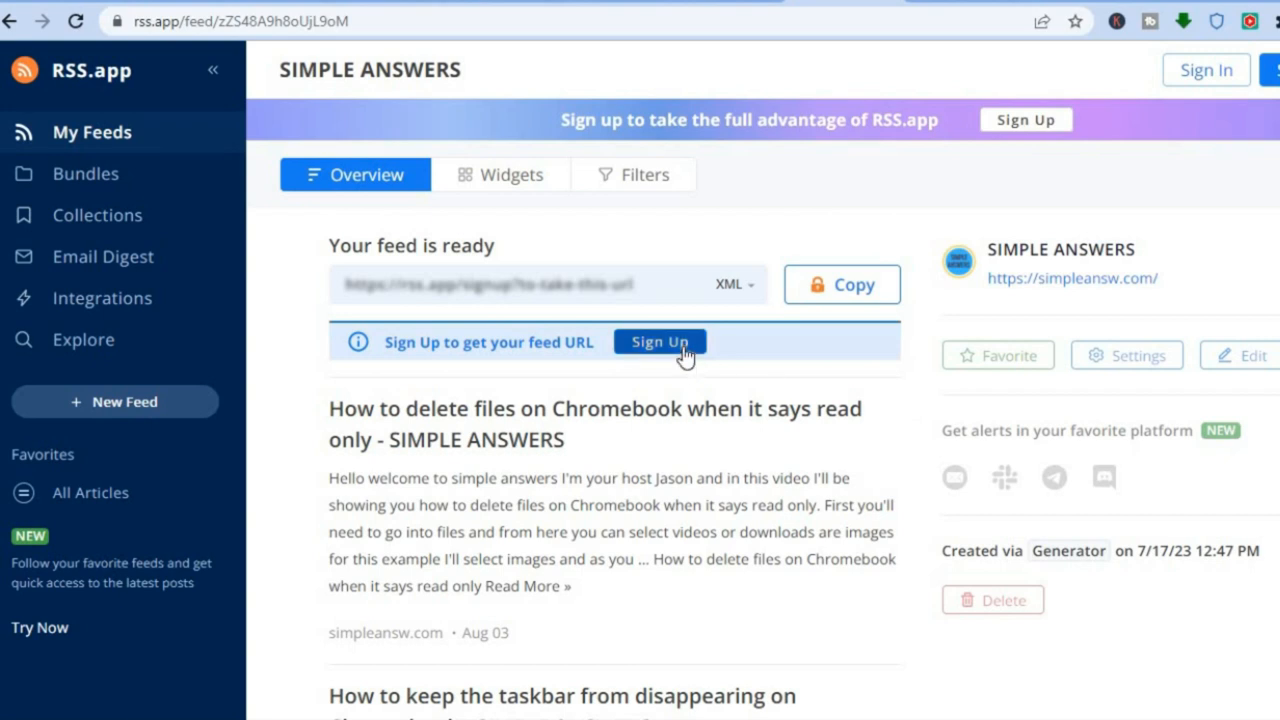
mouse_move(929, 175)
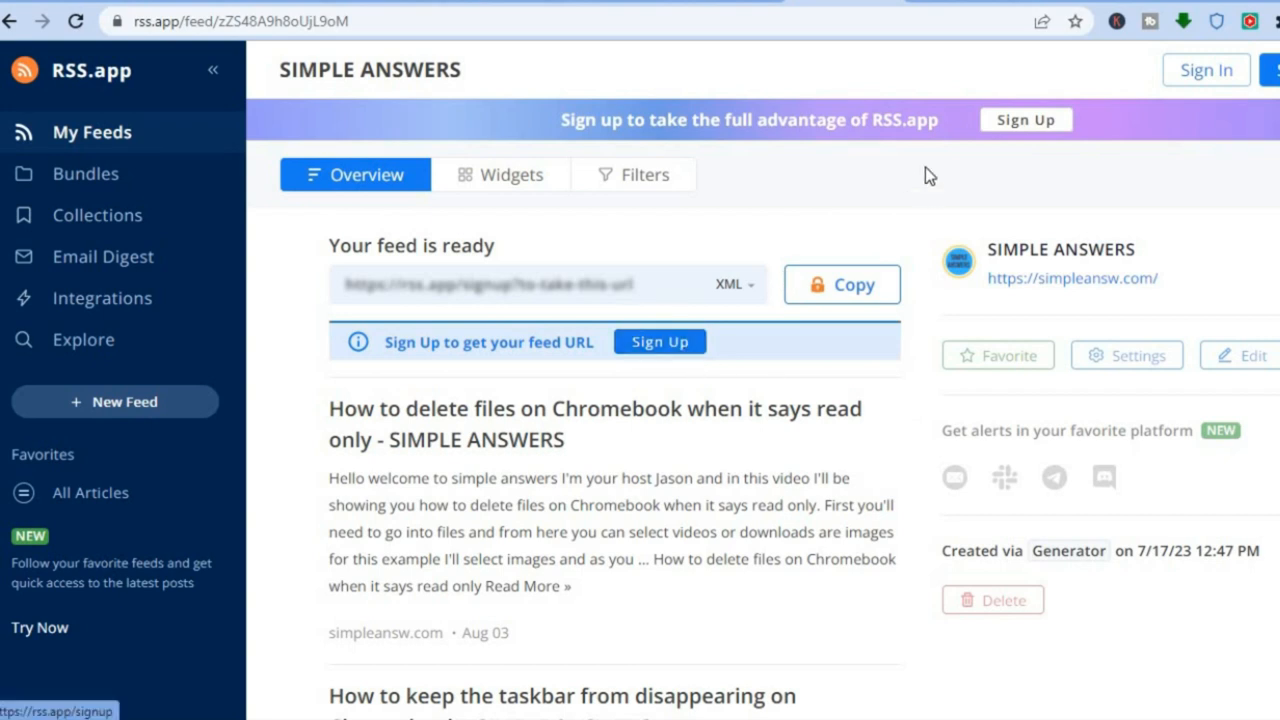
left_click(1025, 119)
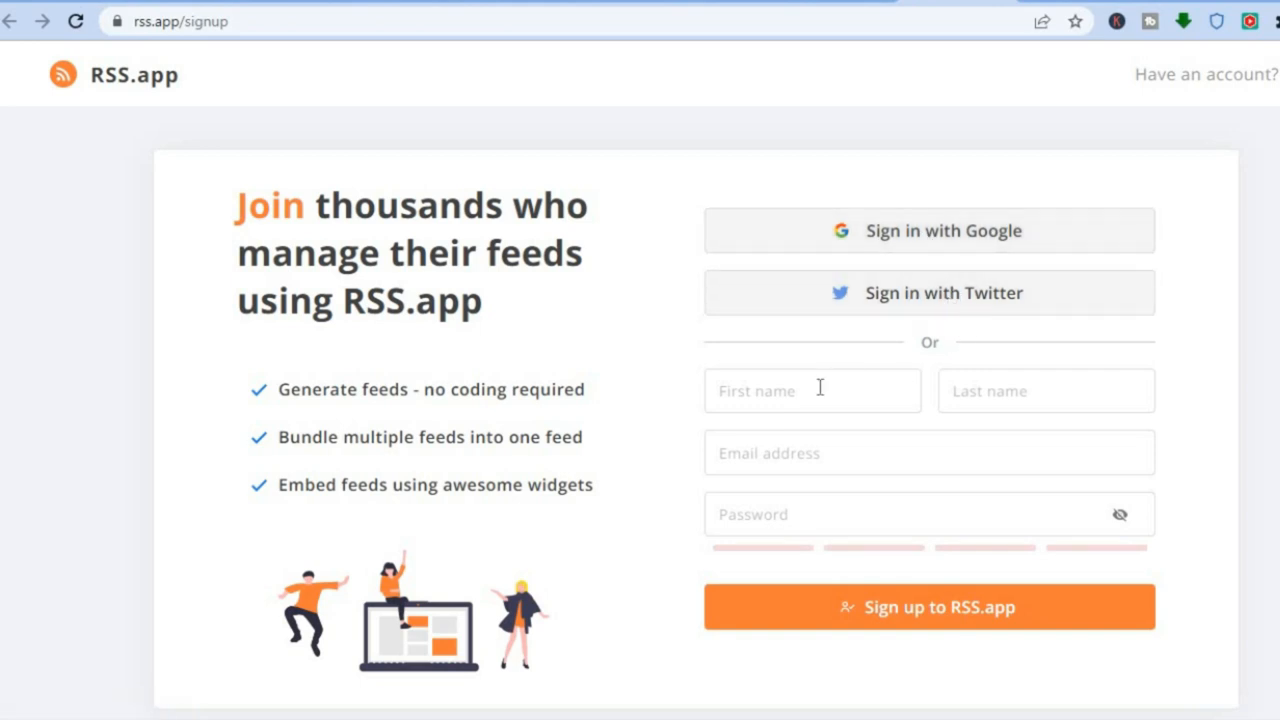
mouse_move(882, 430)
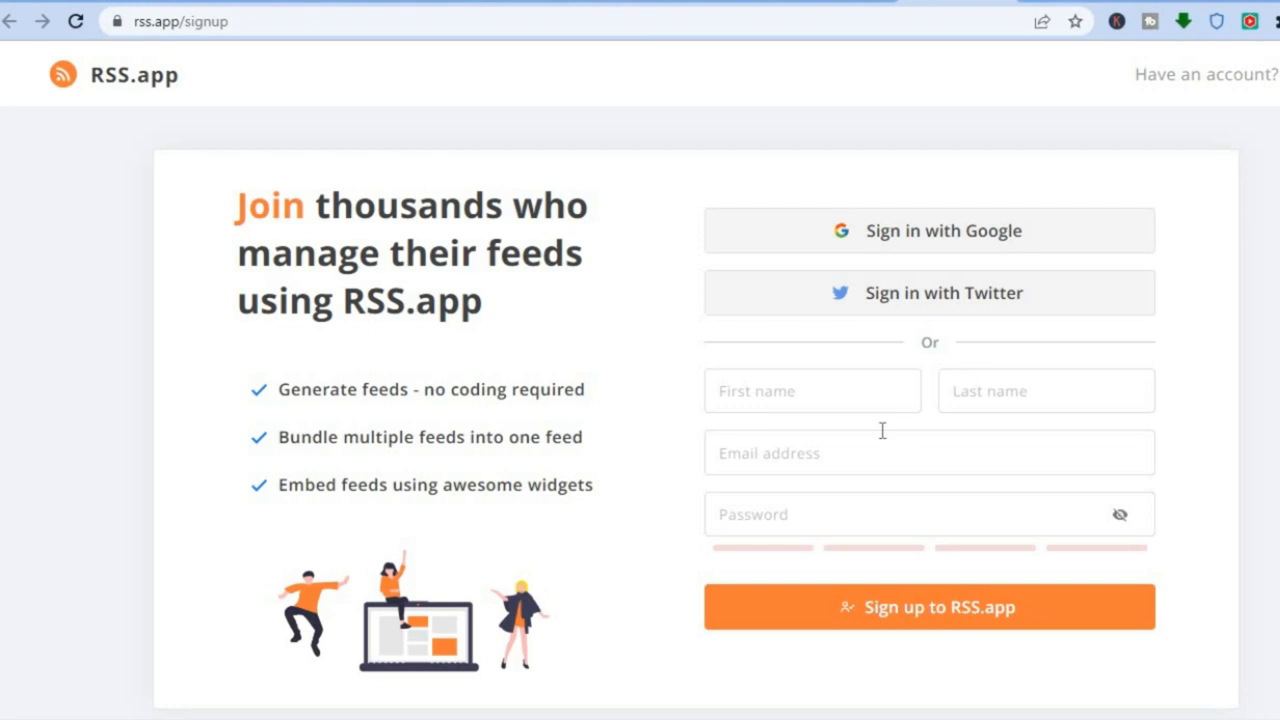
mouse_move(853, 528)
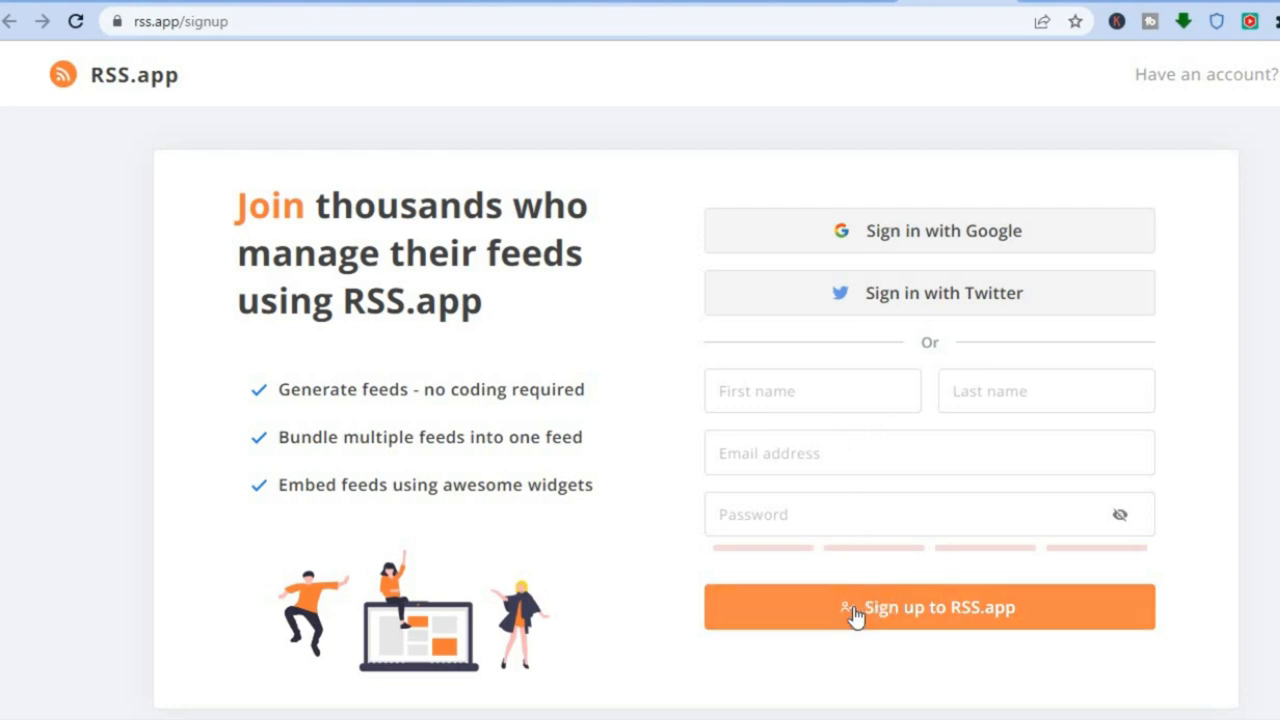
mouse_move(935, 418)
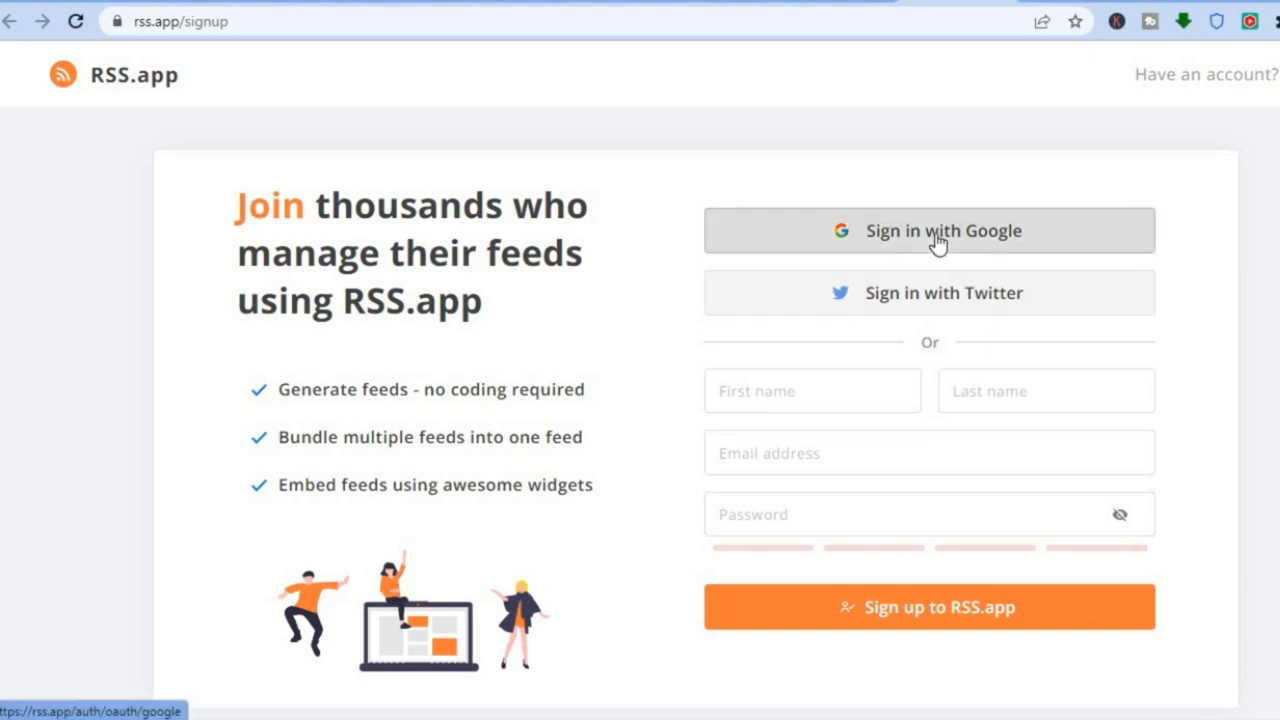
Sign in with a Google account so the SIMPLE ANSWERS XML feed URL unlocks
left_click(938, 231)
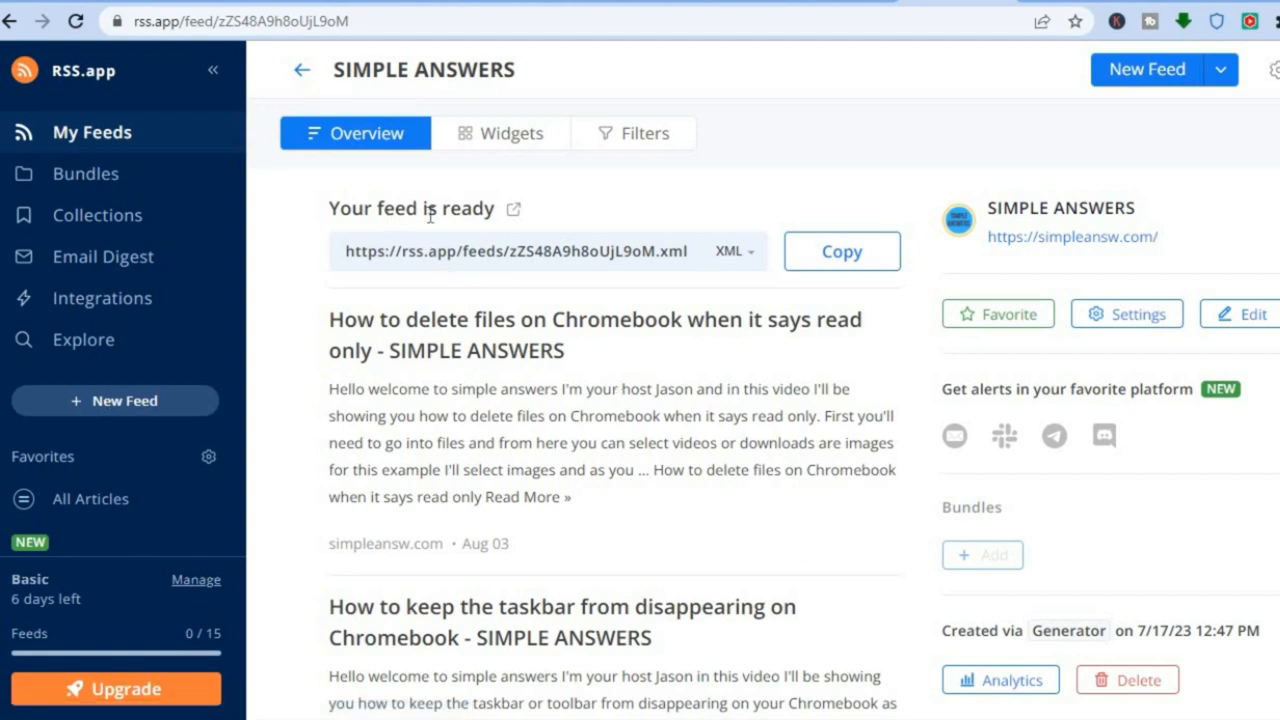
mouse_move(512, 133)
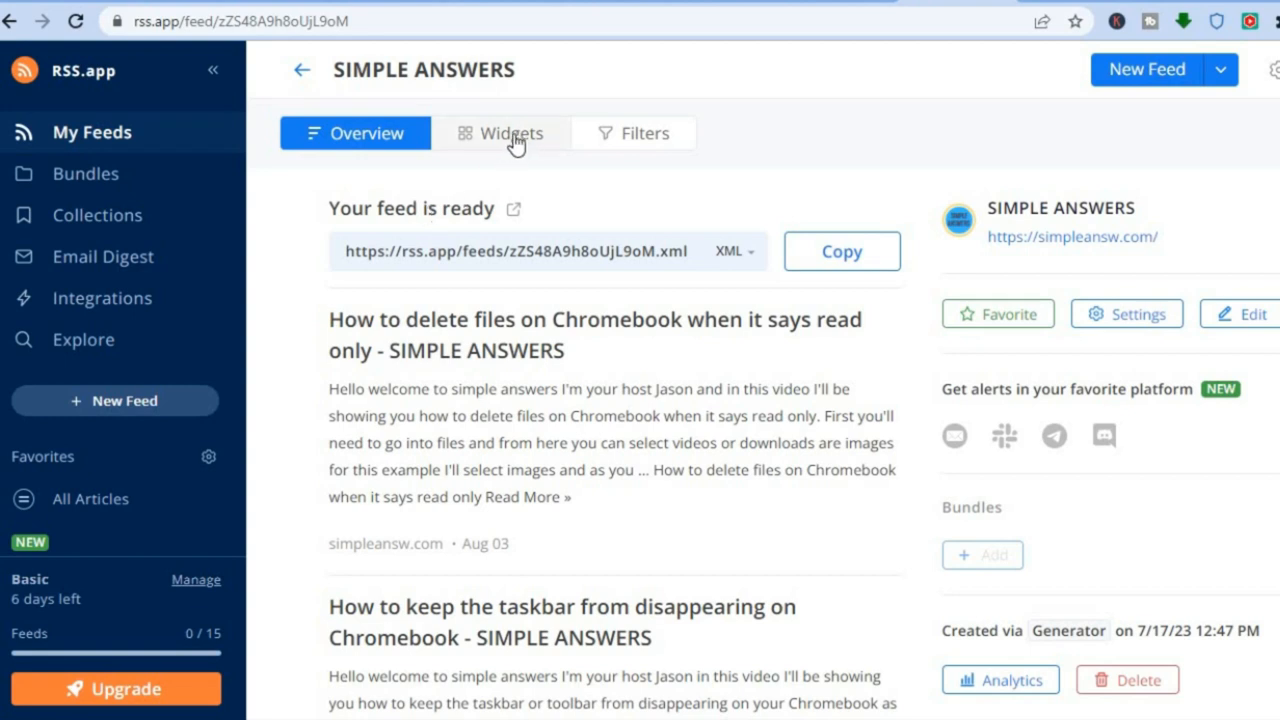
mouse_move(545, 165)
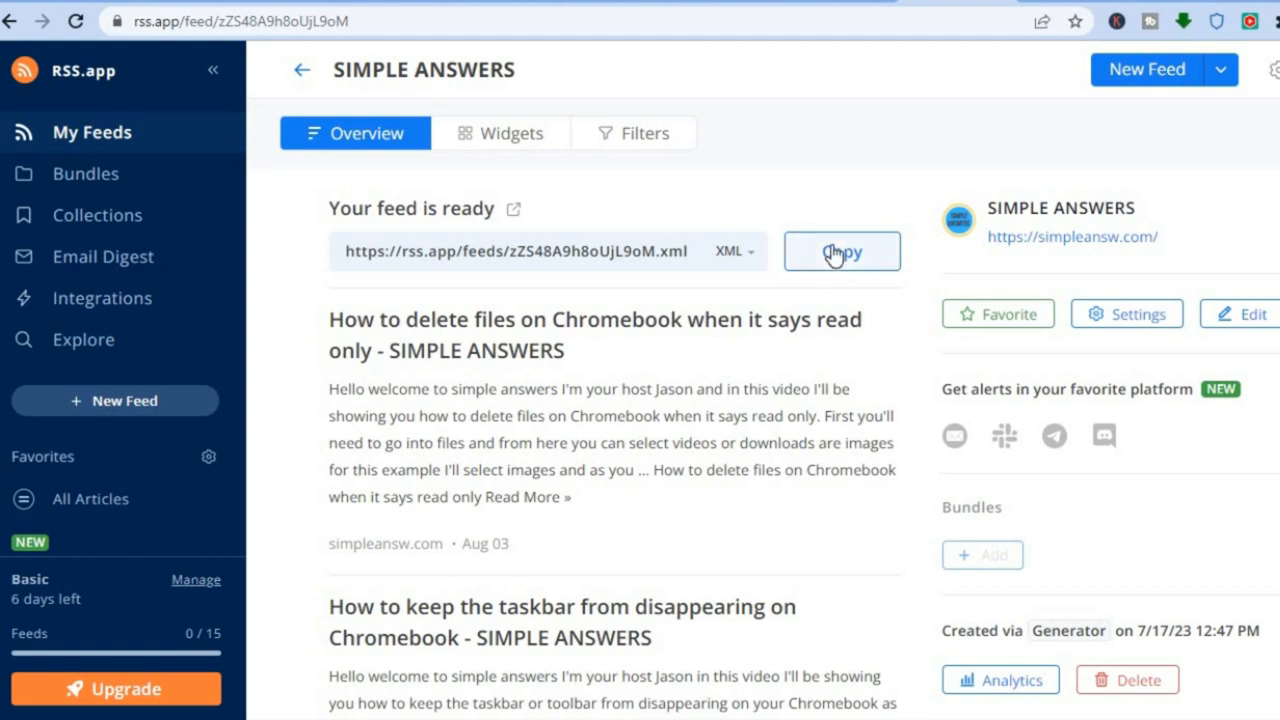
Copy the SIMPLE ANSWERS feed URL and launch its preview in RSS Viewer
left_click(841, 251)
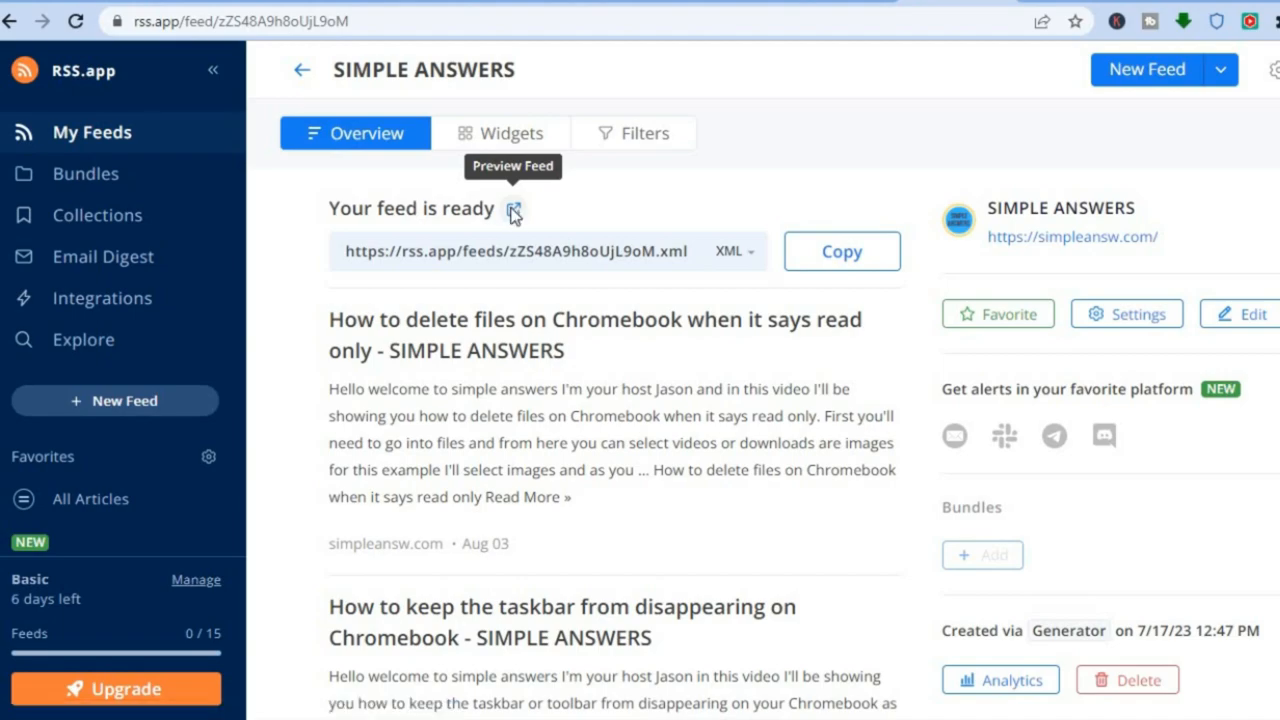
left_click(513, 210)
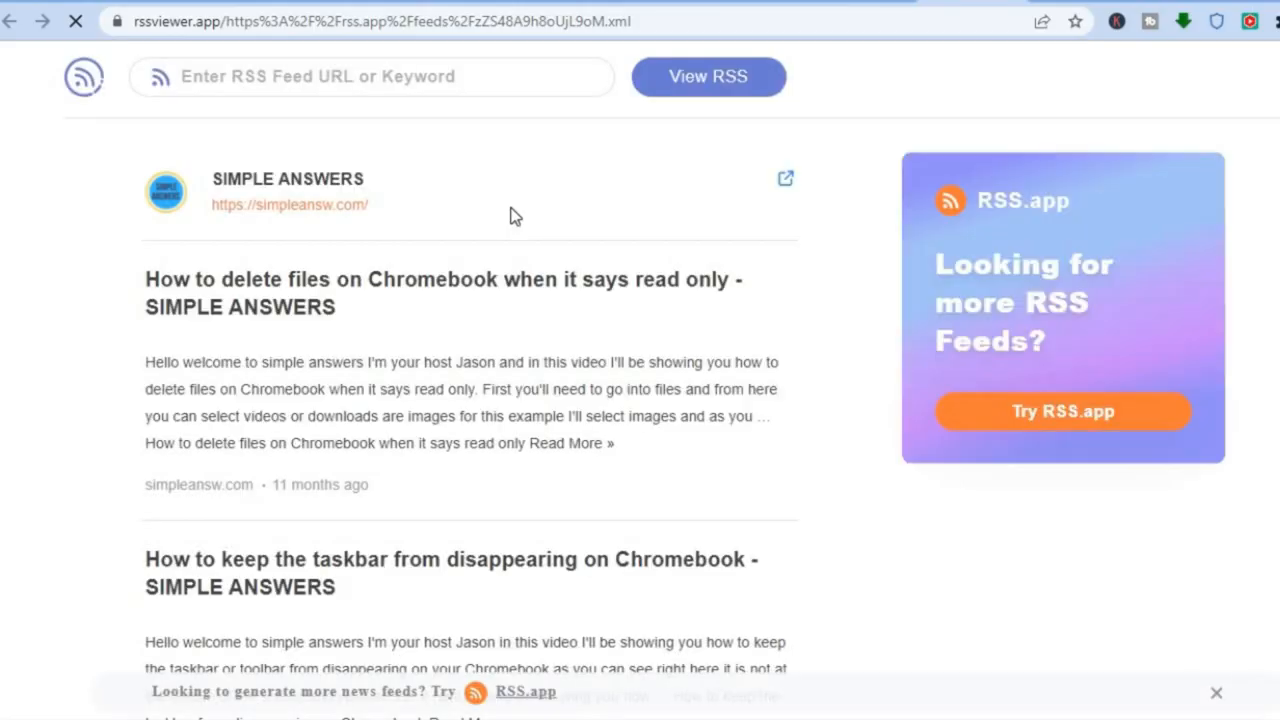
Browse the SIMPLE ANSWERS Chromebook articles down to the taskbar-hiding and guest-mode posts
left_click(707, 76)
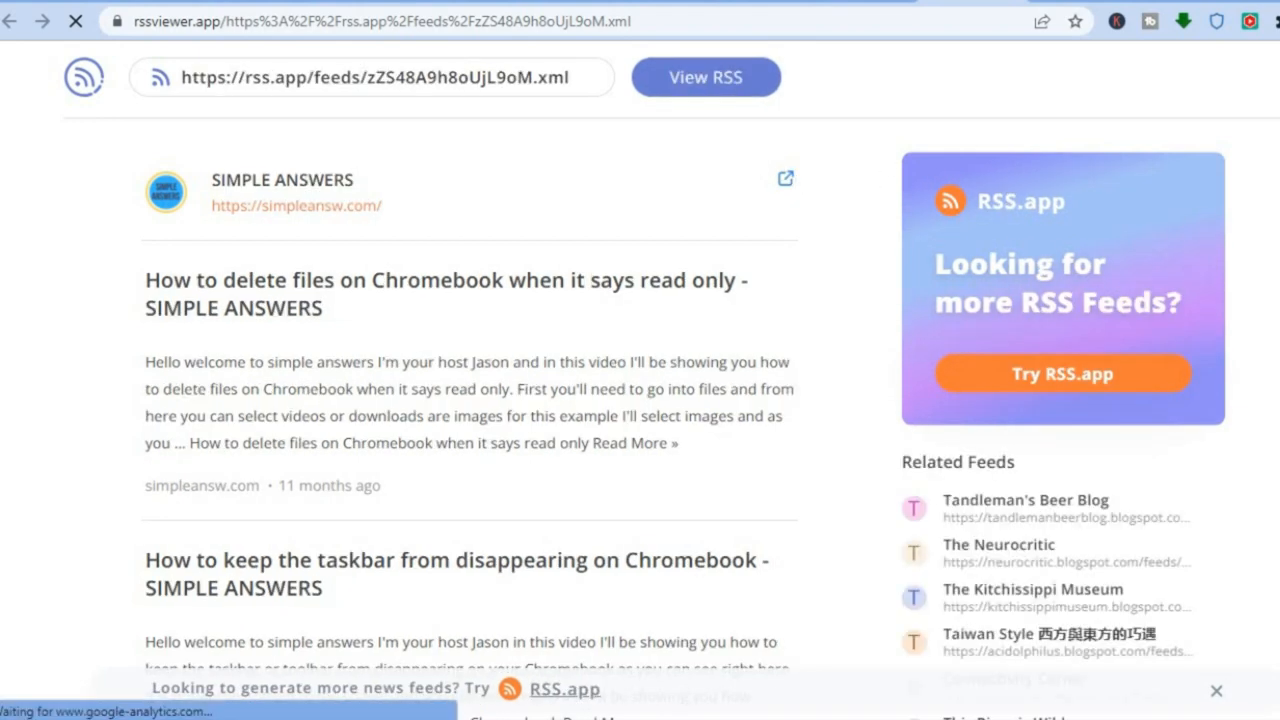
scroll("down", 3)
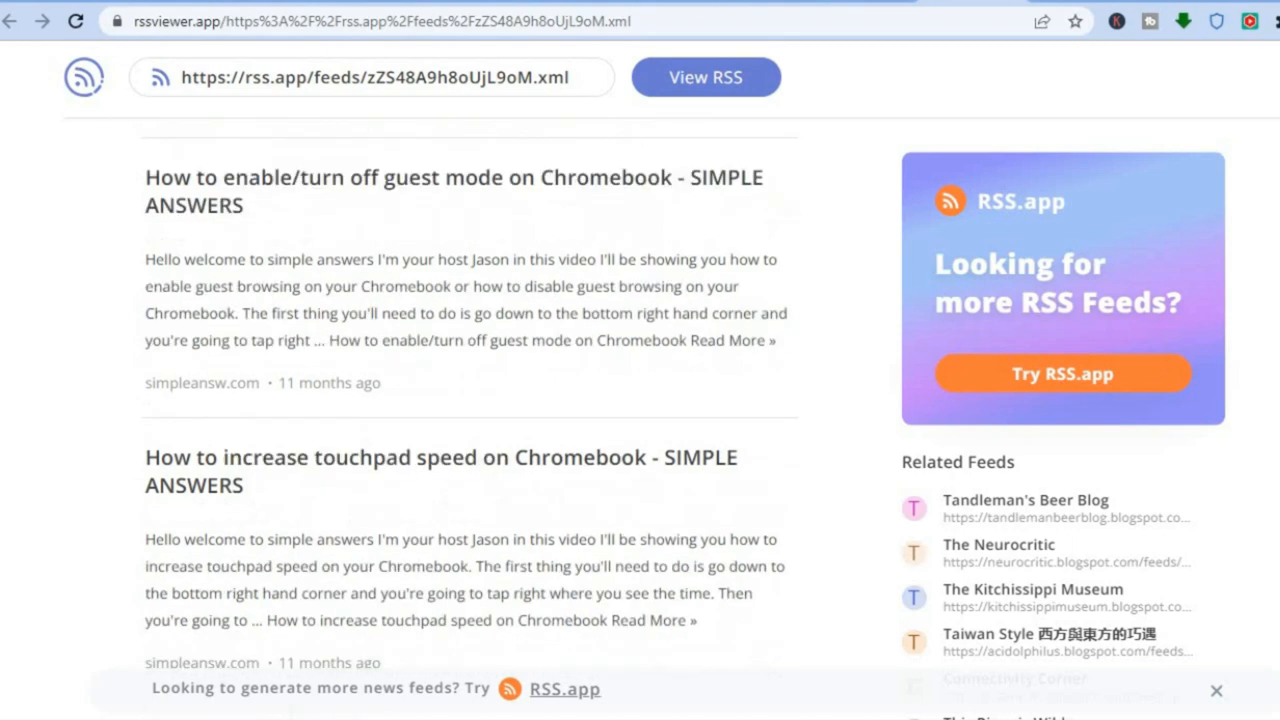
scroll("down", 3)
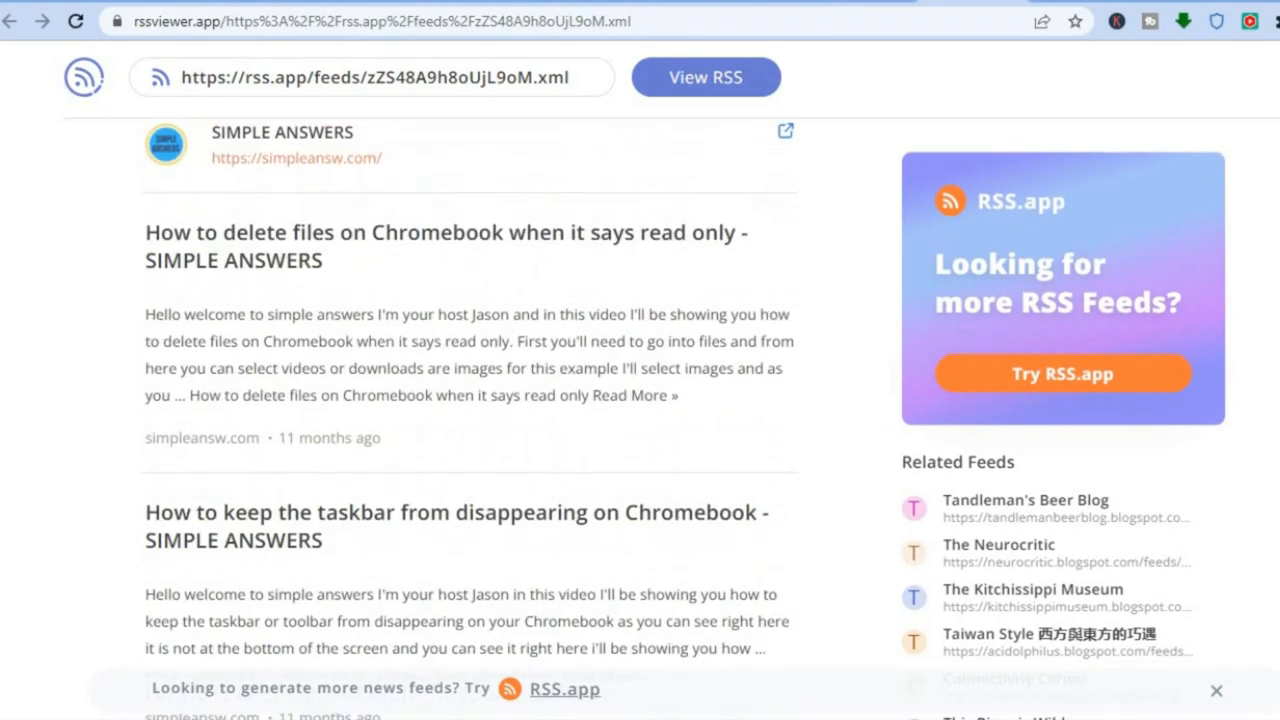
scroll("down", 3)
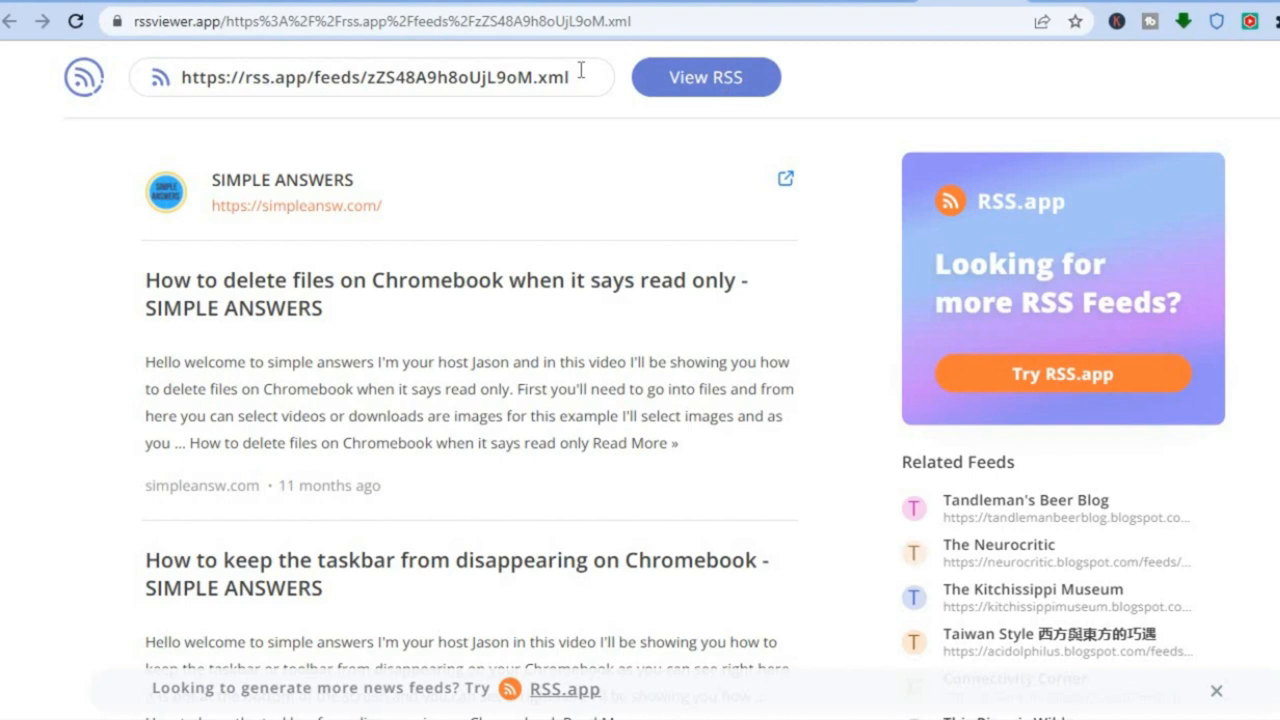
mouse_move(1274, 147)
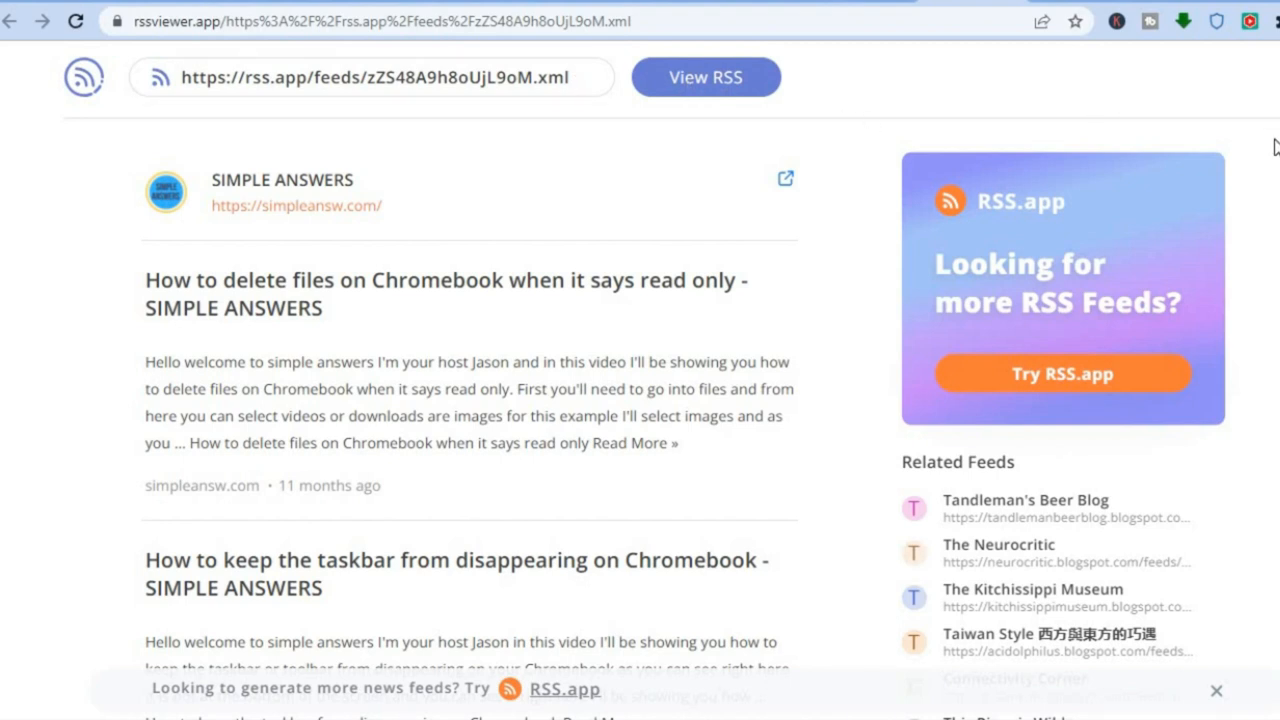
scroll("down", 3)
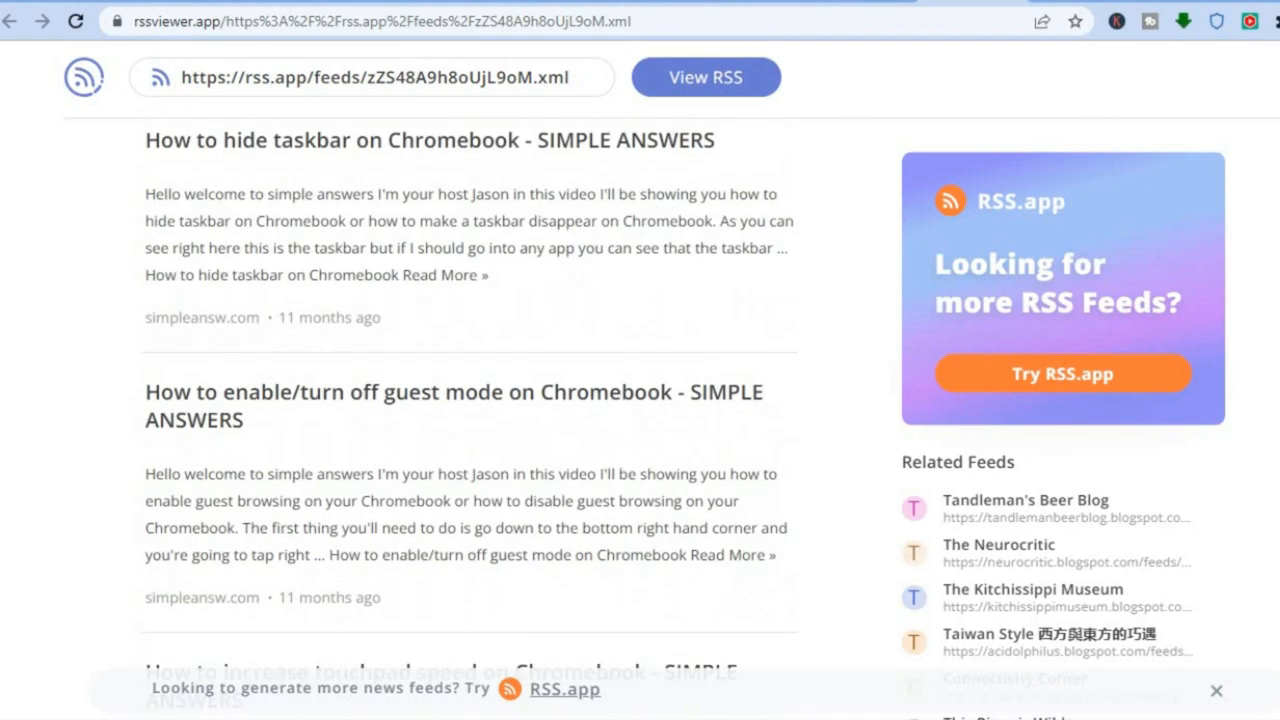